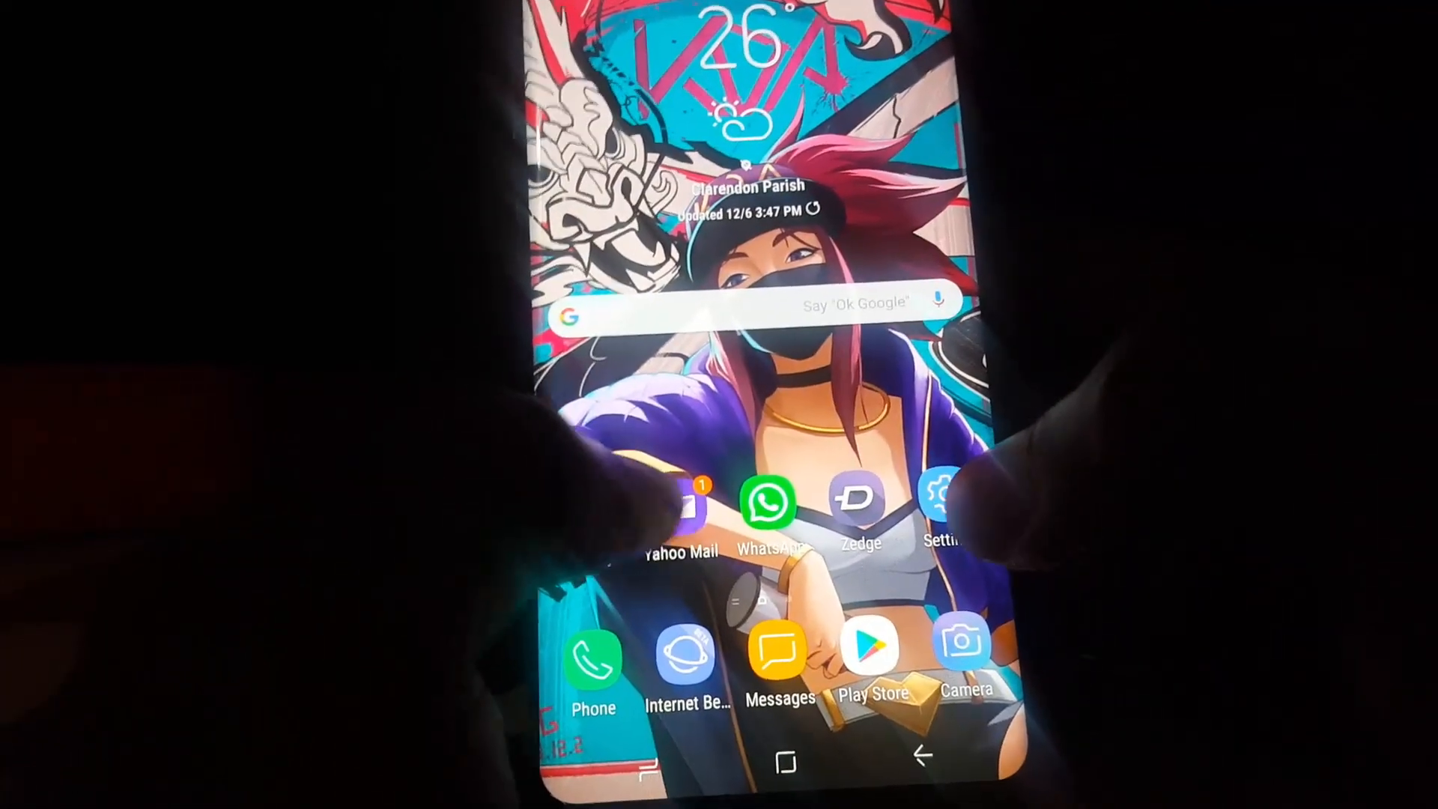
Run a WhatsApp chat and media backup from Settings > Chats > Chat backup.
left_click(768, 502)
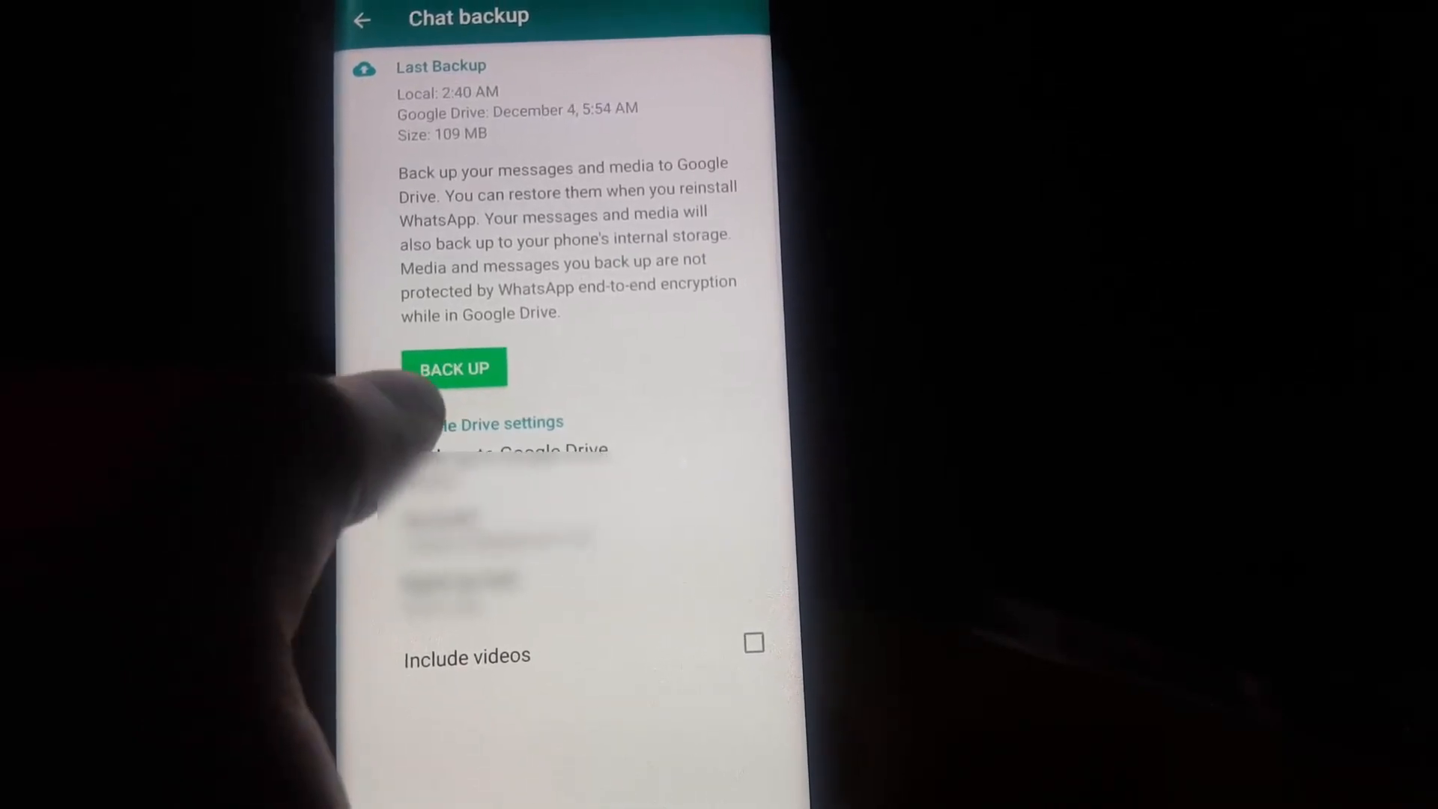
scroll("down", 3)
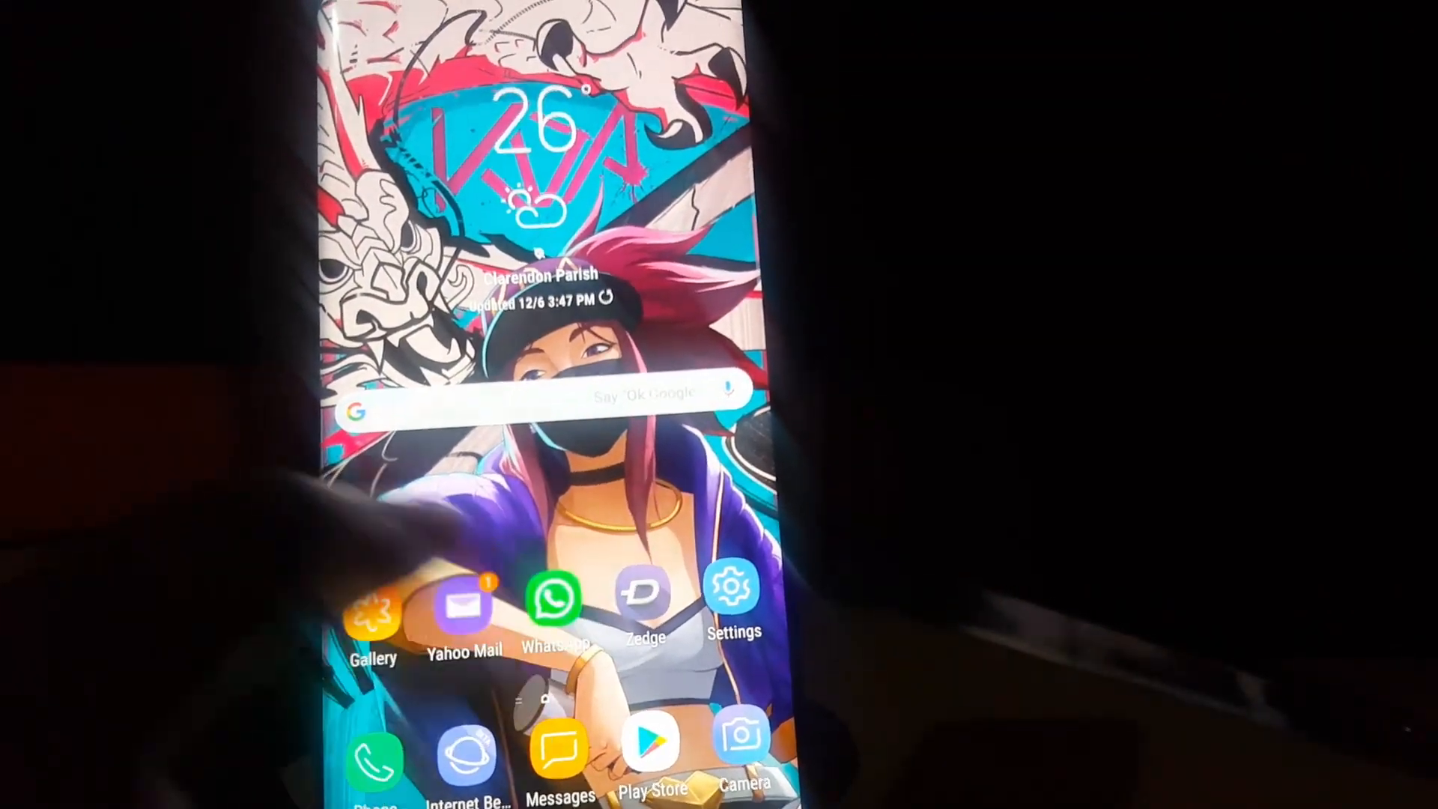
left_click(552, 596)
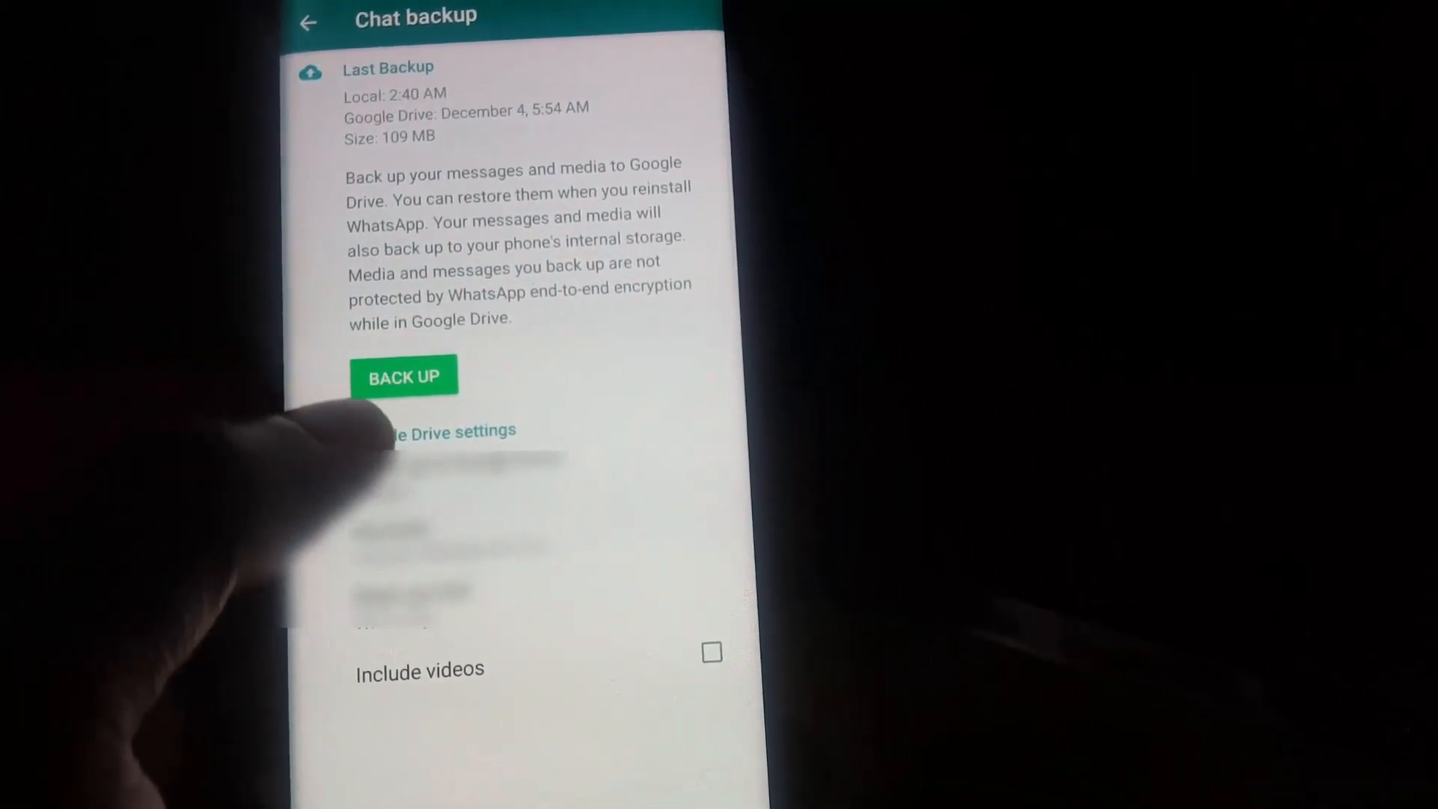
left_click(404, 376)
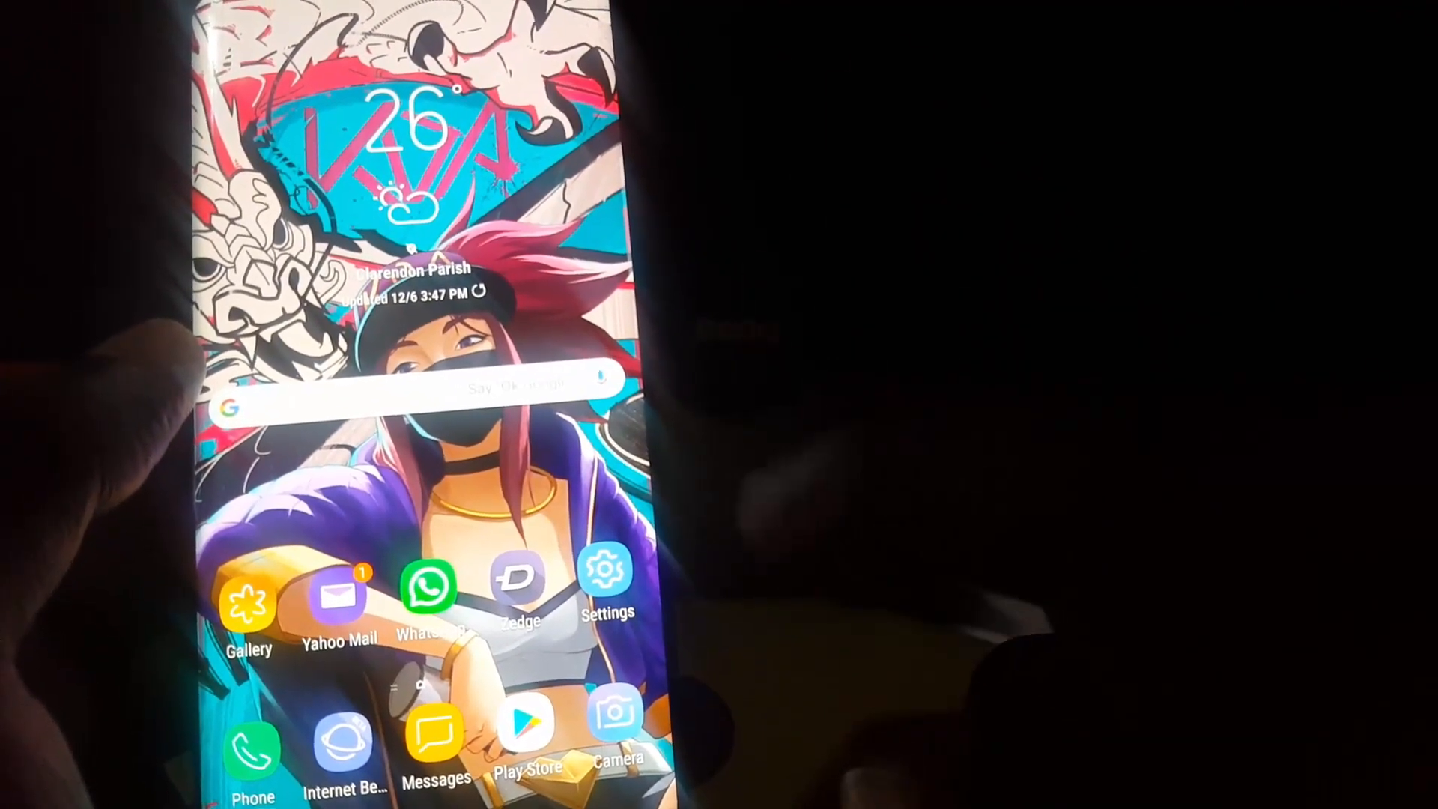
Clear WhatsApp's app data from its Storage page in Android Settings.
left_click(605, 577)
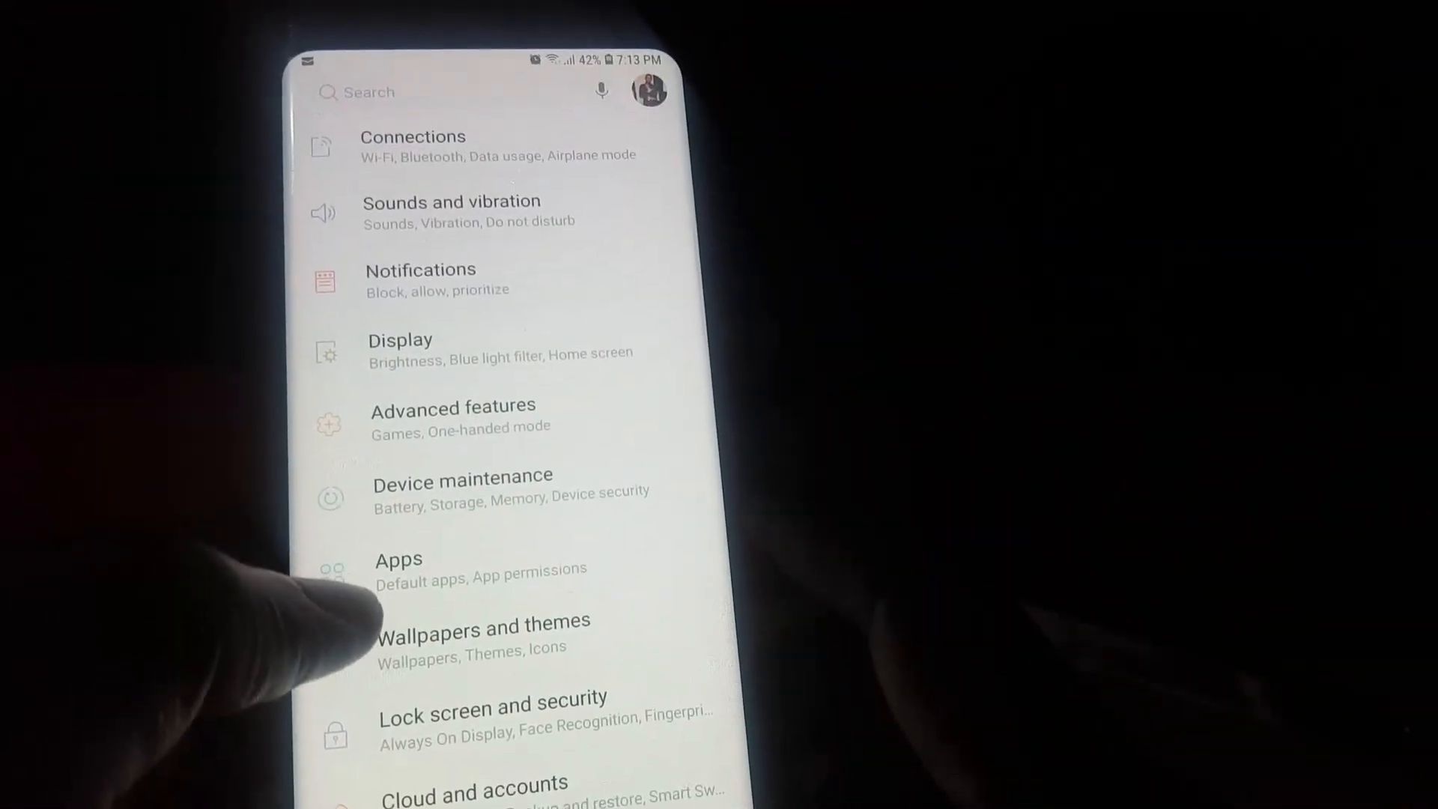
left_click(398, 559)
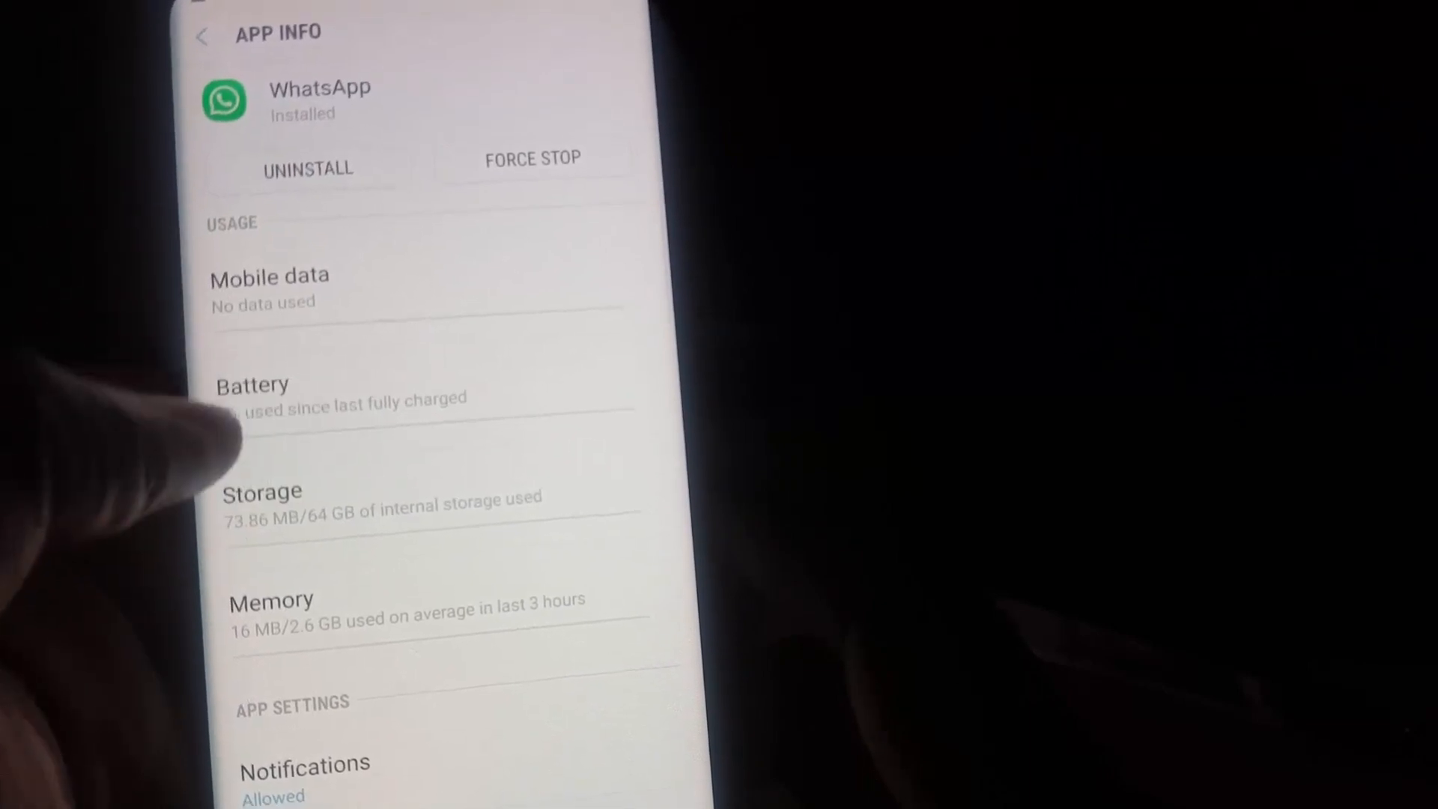
scroll("up", 3)
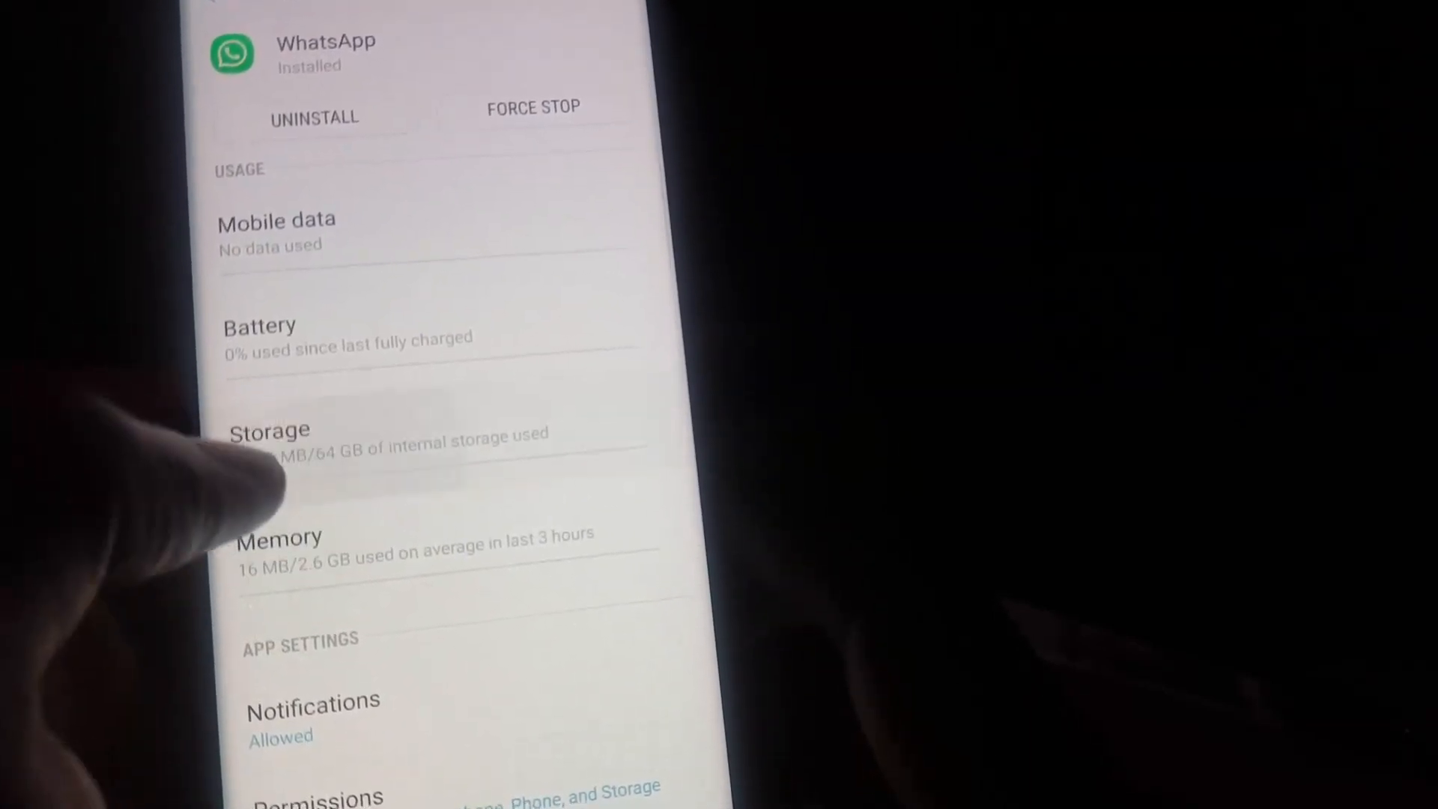
left_click(270, 432)
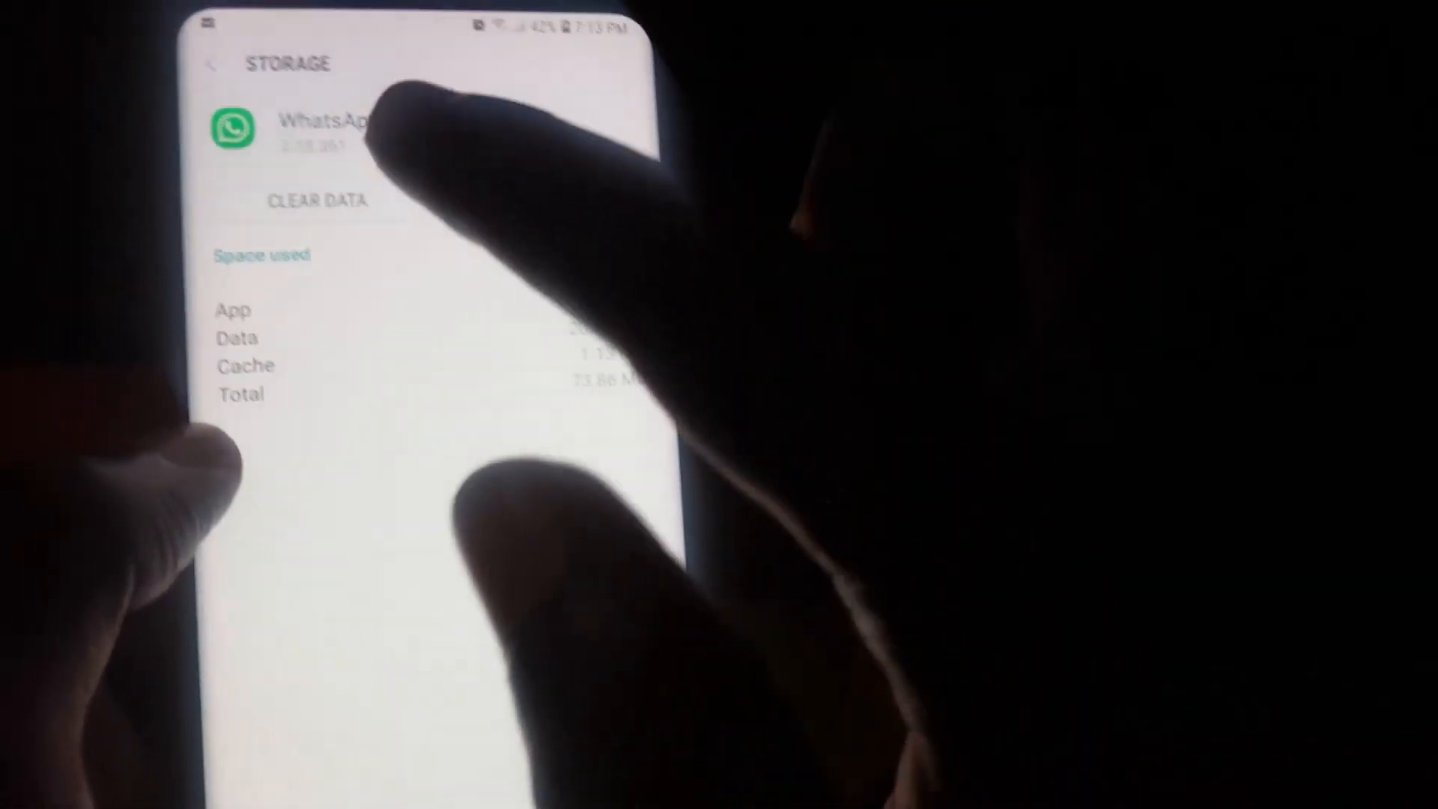
left_click(318, 200)
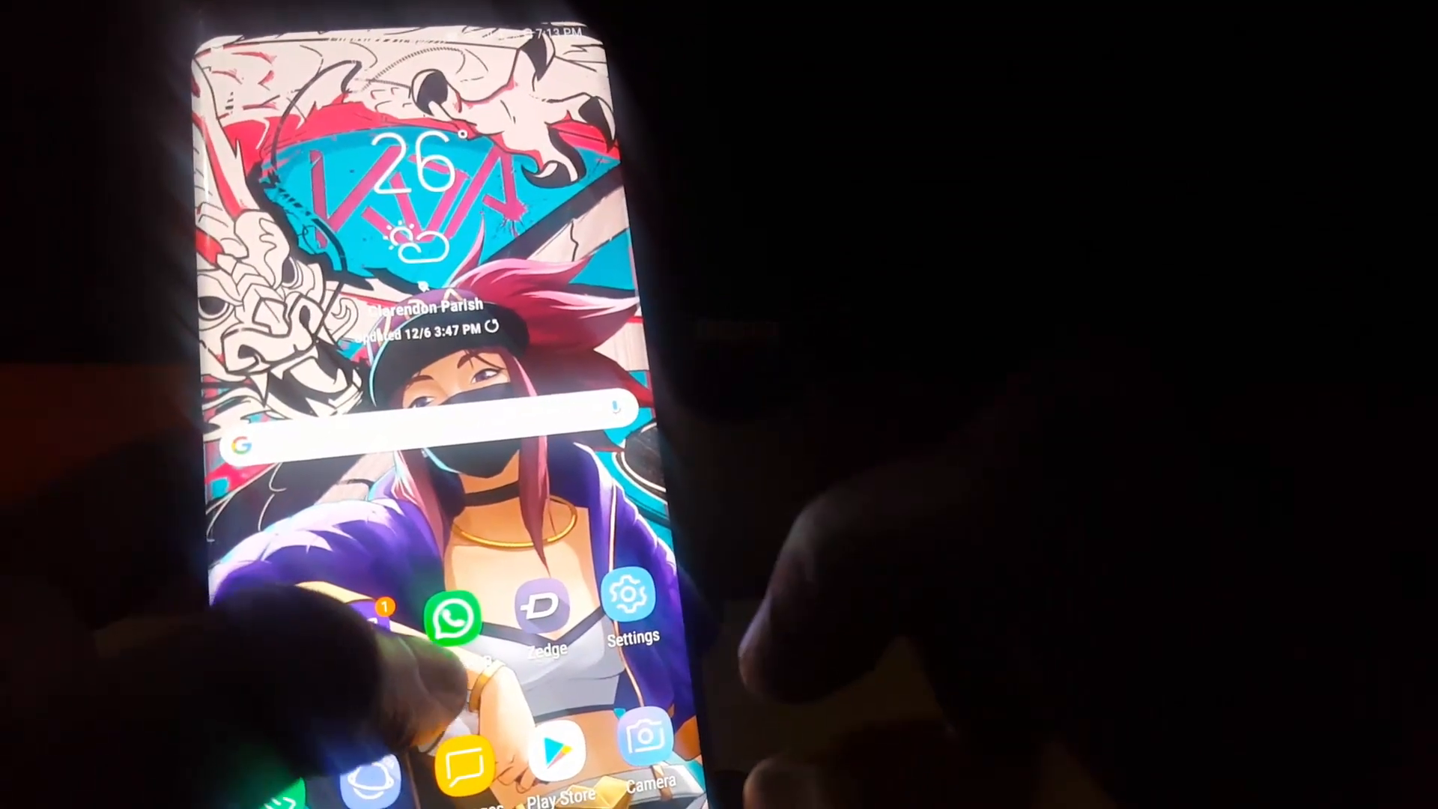
Relaunch WhatsApp, accept the terms, and allow contacts and media access.
left_click(452, 619)
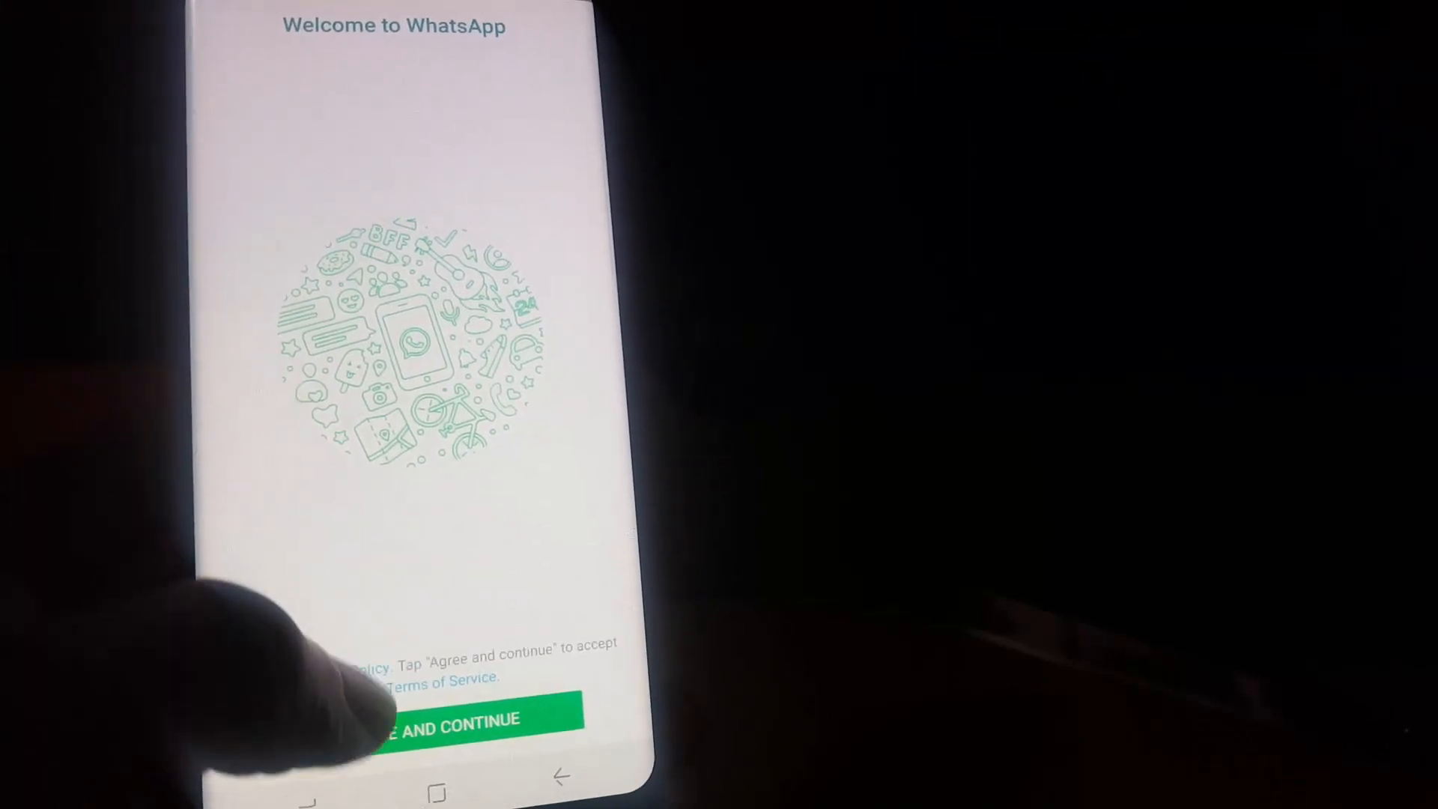
left_click(441, 722)
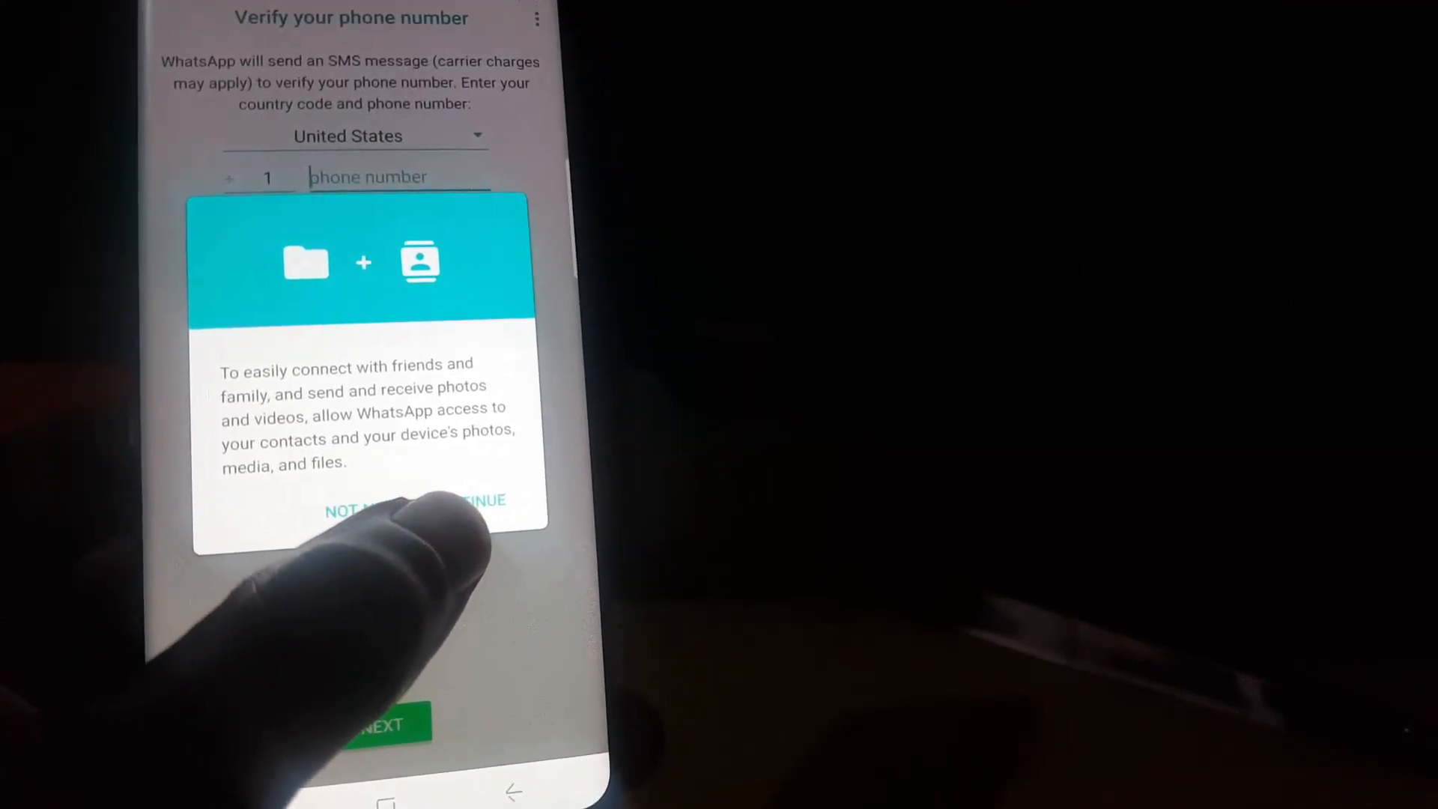
left_click(470, 500)
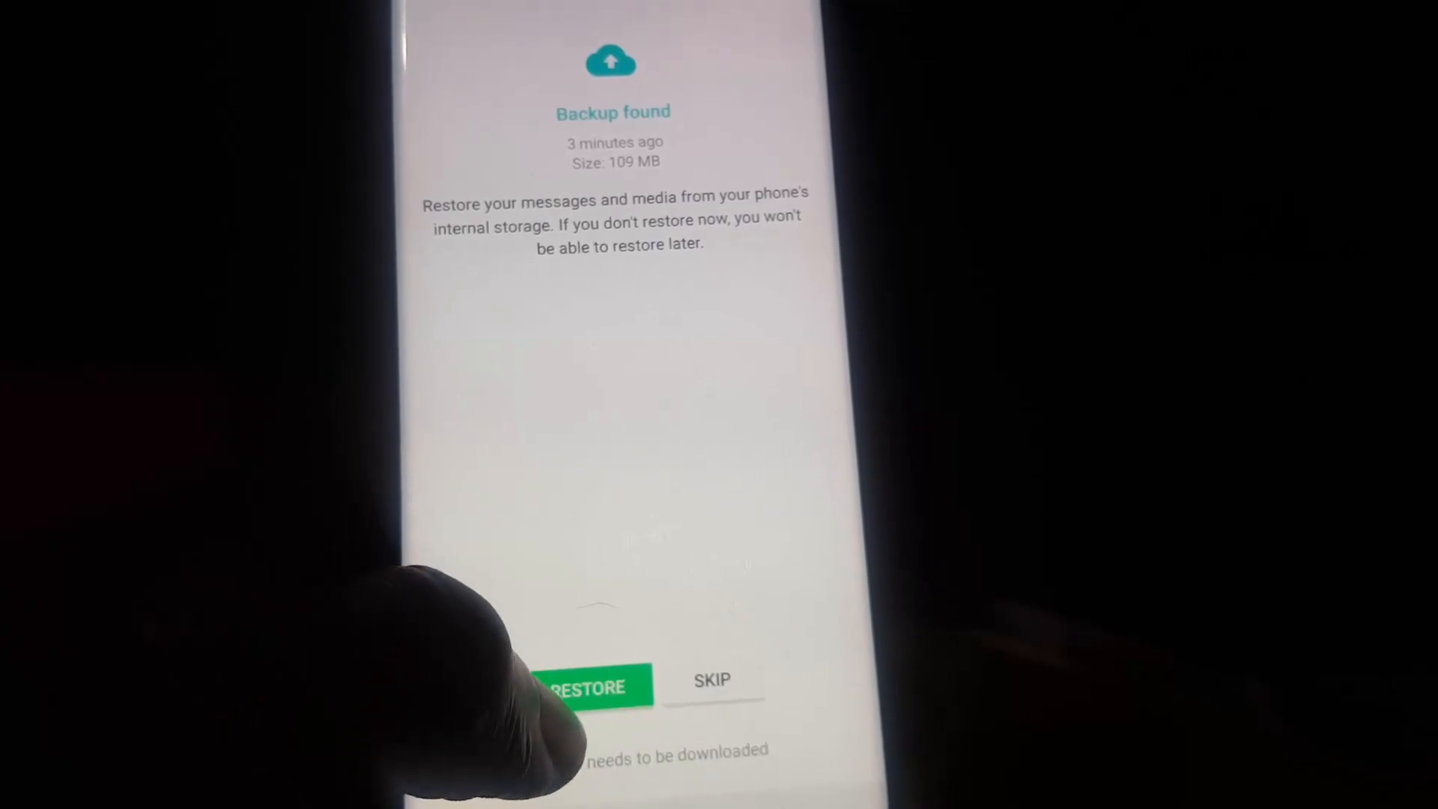
Restore messages from the 109 MB local backup and confirm the profile name.
left_click(587, 686)
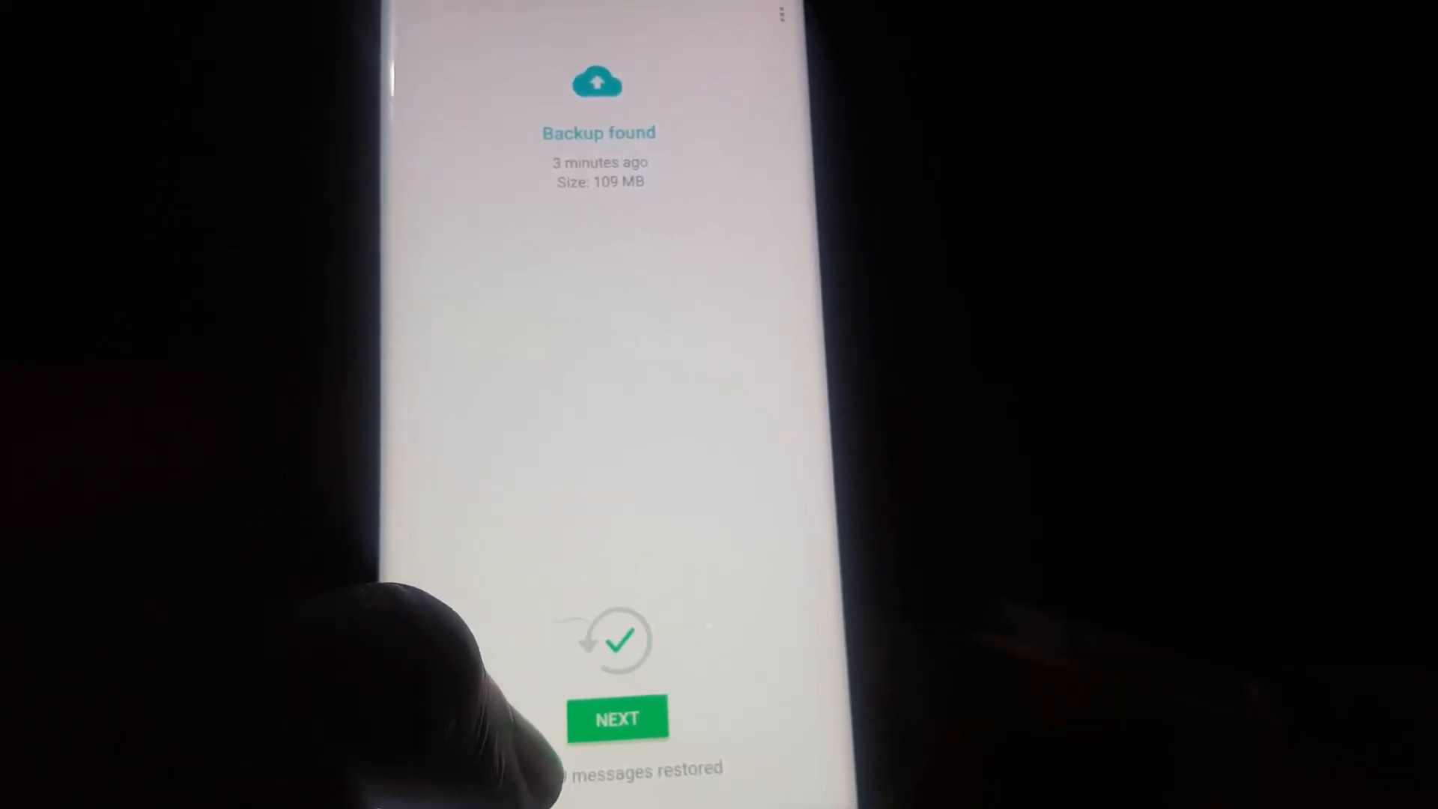
left_click(616, 719)
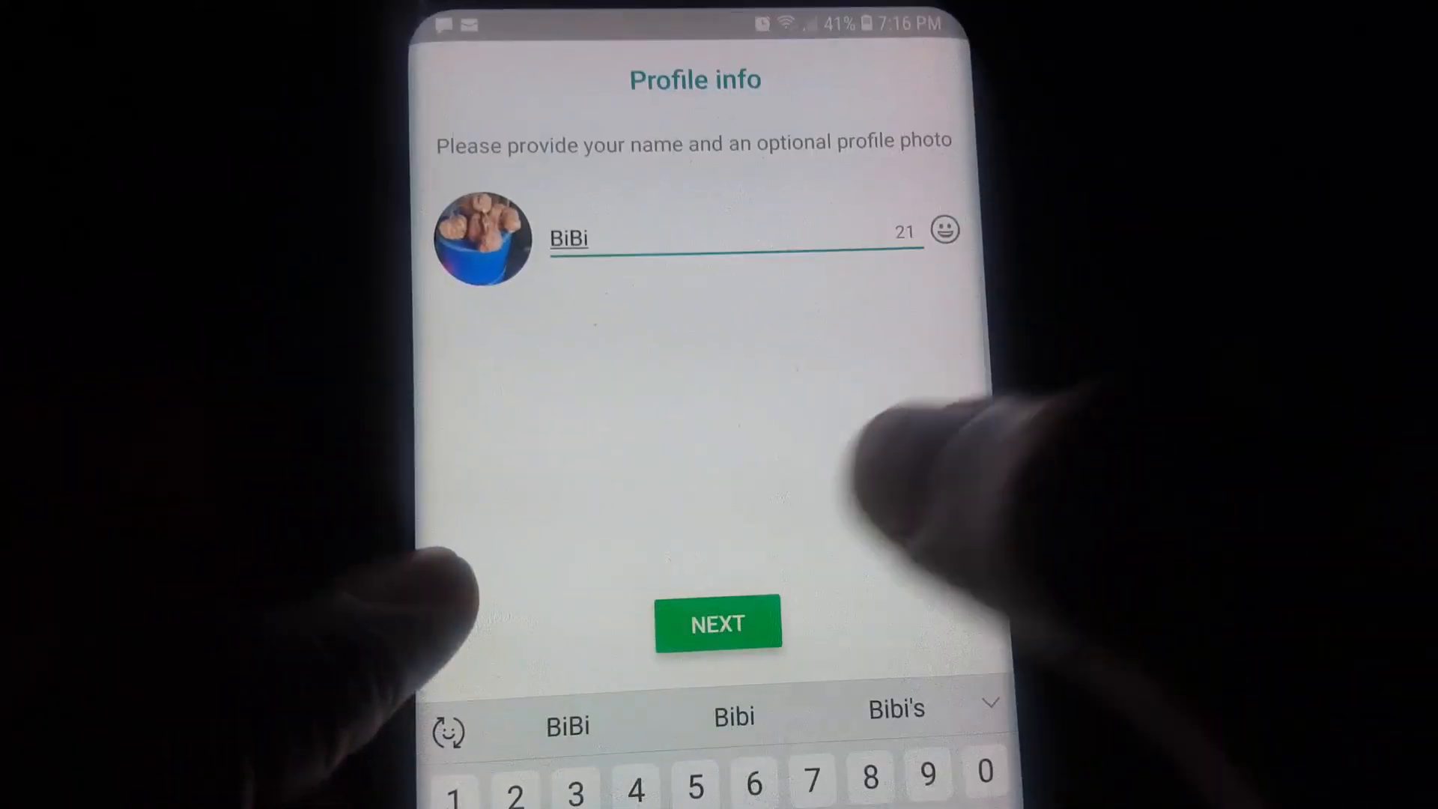
left_click(718, 623)
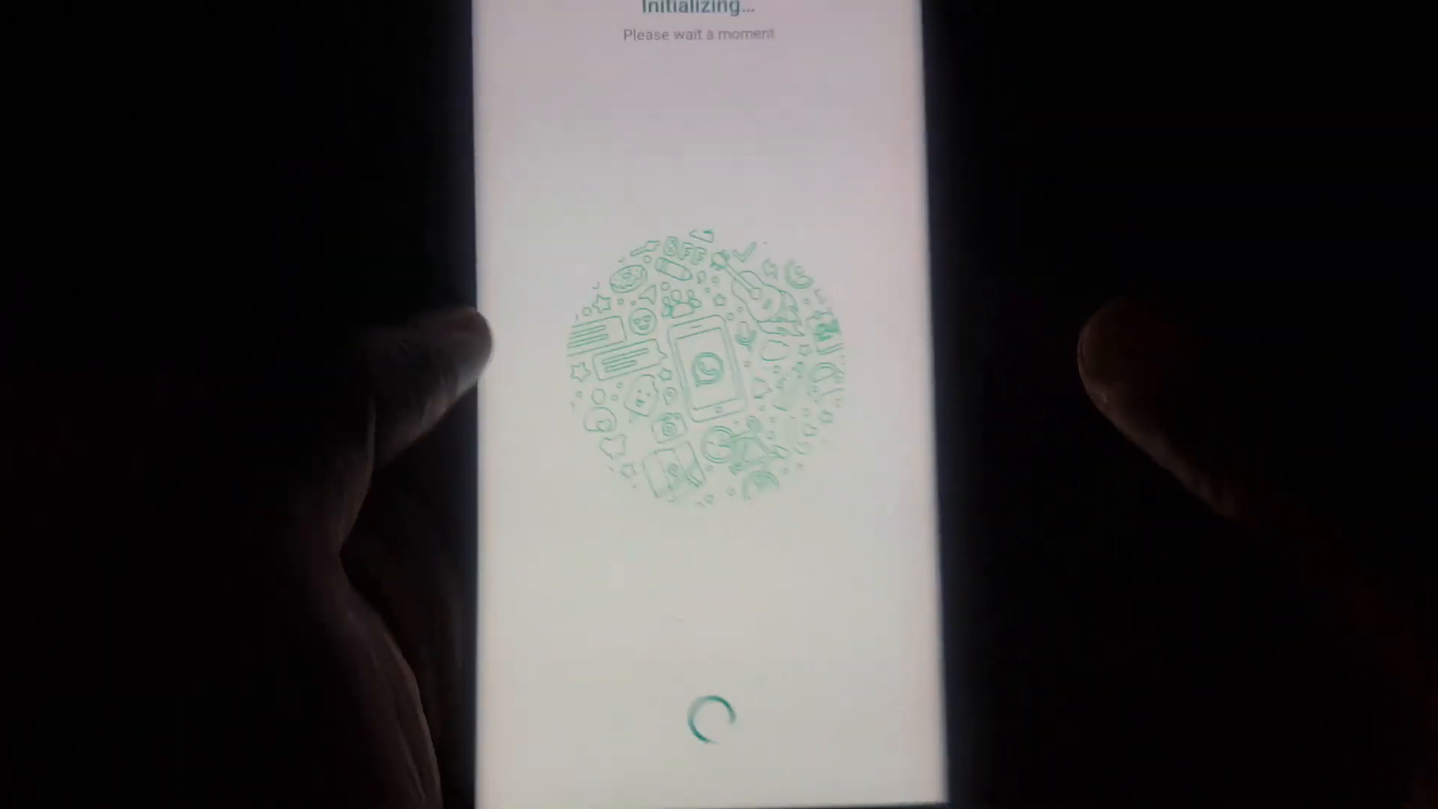